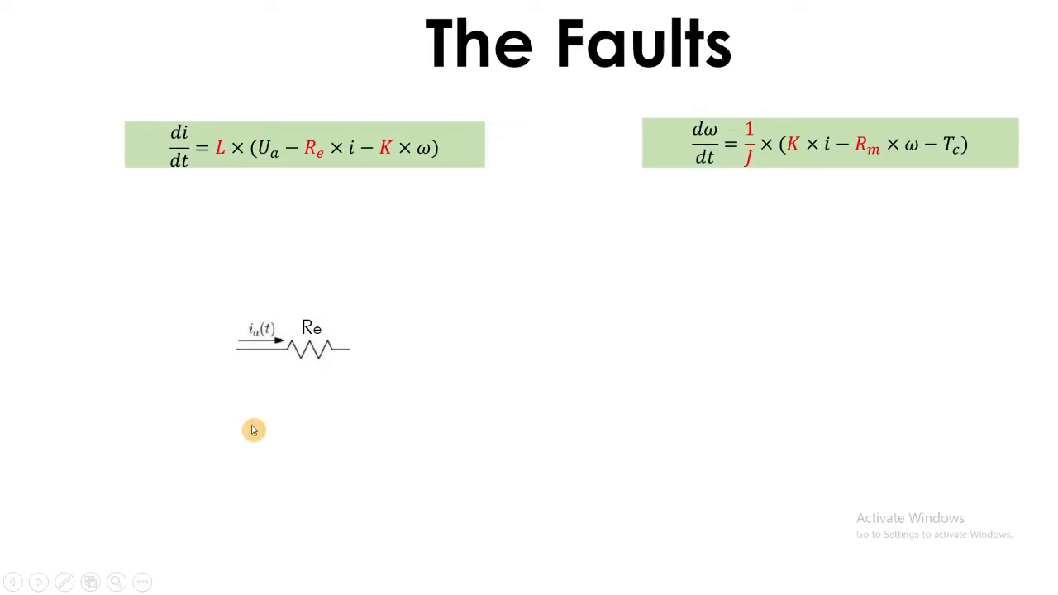
{"action": "mouse_move", "coordinate": [110, 417]}
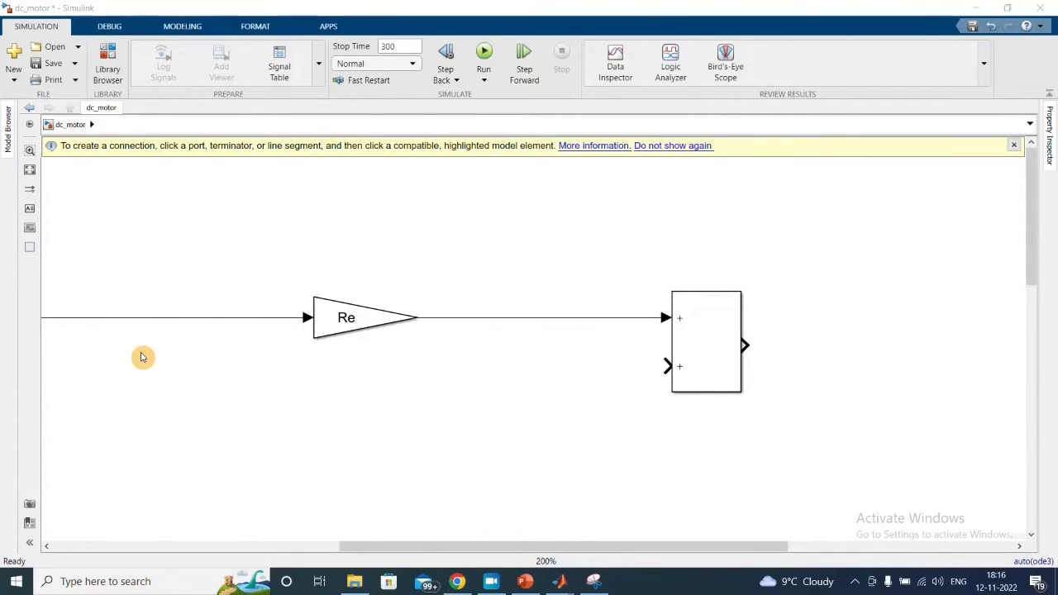
- Place a Signal Builder source into the dc_motor model
{"action": "left_click", "coordinate": [356, 317]}
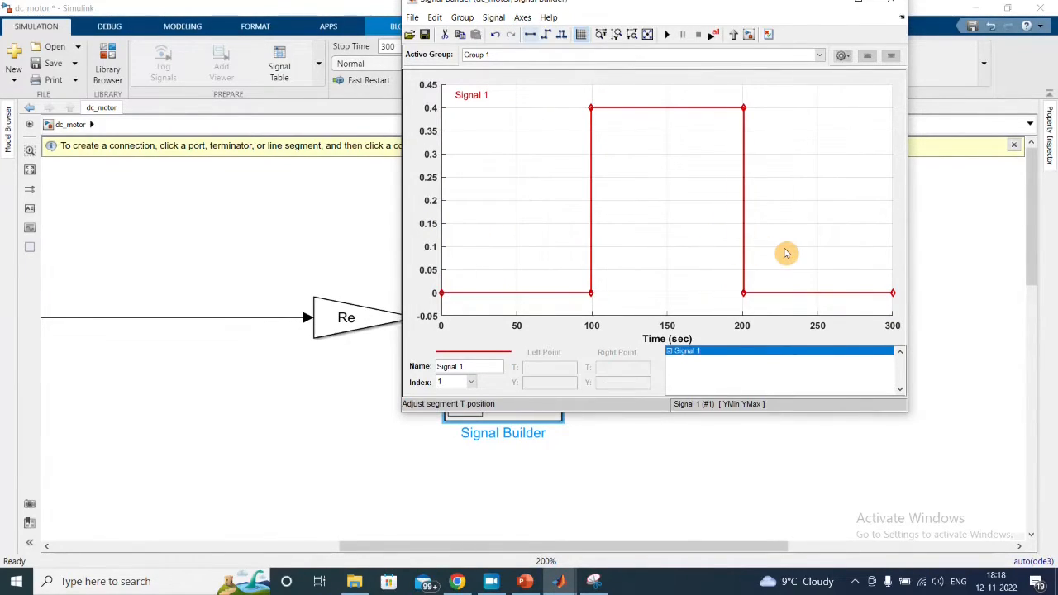
- Shape Signal 1 into a 0.4 pulse lasting from 100 to 200 s
{"action": "left_click", "coordinate": [591, 293]}
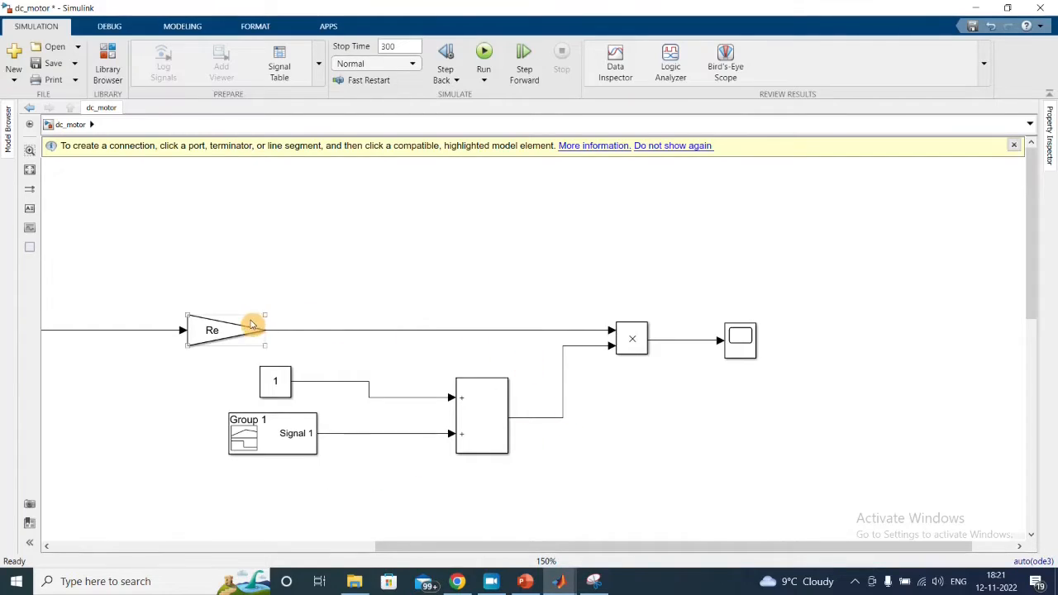
- Connect the Re gain output into the Product multiplier input
{"action": "left_click", "coordinate": [632, 339]}
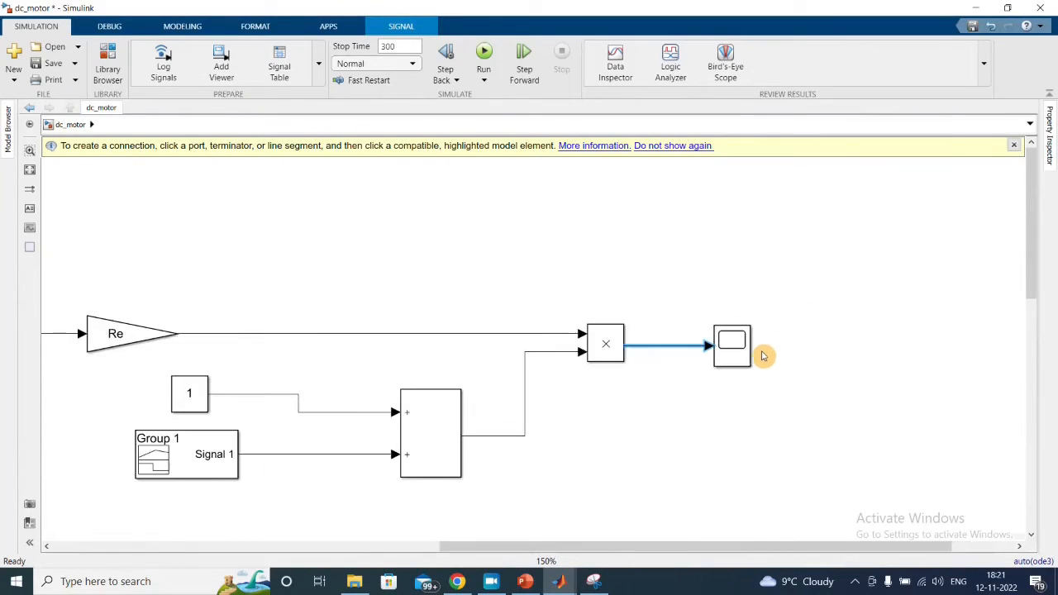
{"action": "double_click", "coordinate": [731, 346]}
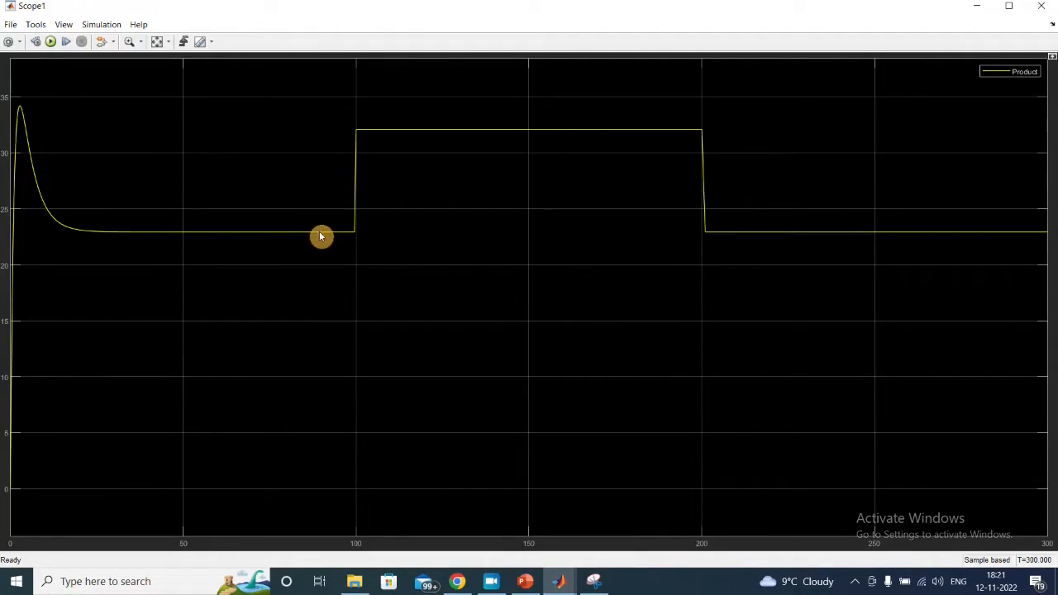
{"action": "mouse_move", "coordinate": [675, 267]}
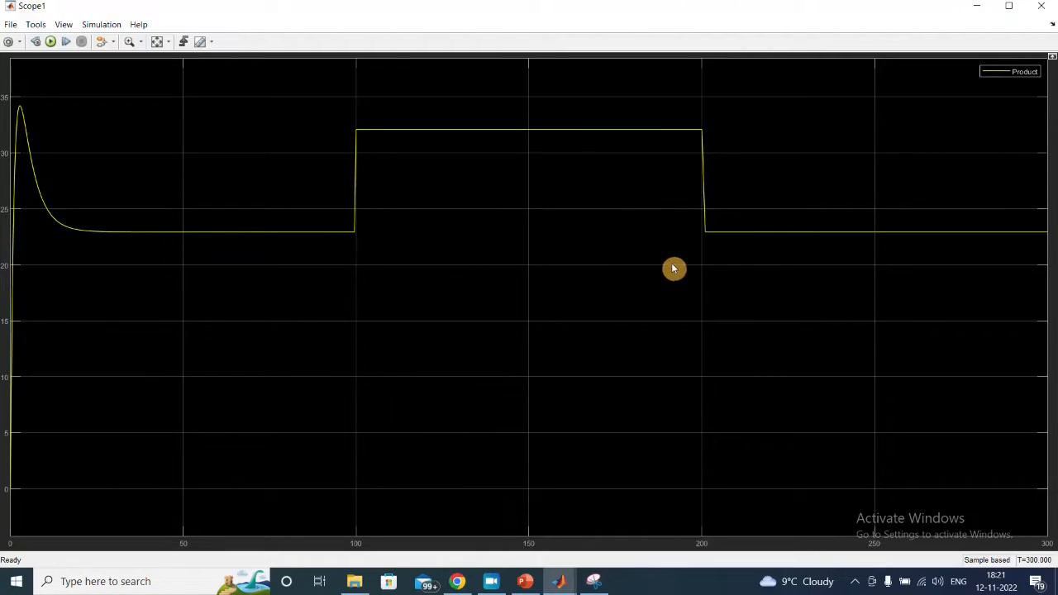
{"action": "mouse_move", "coordinate": [606, 133]}
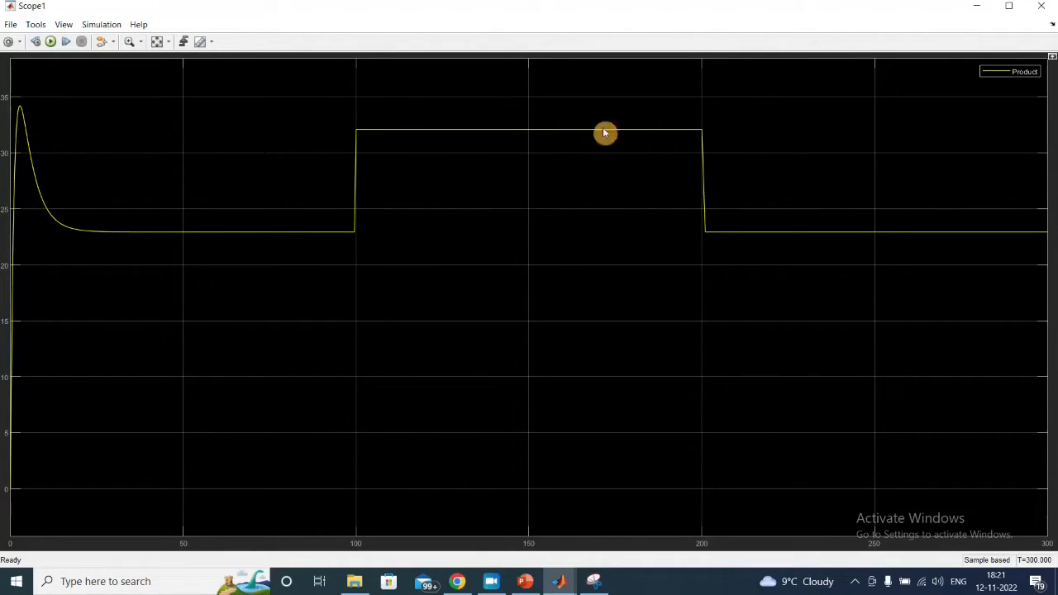
{"action": "mouse_move", "coordinate": [934, 86]}
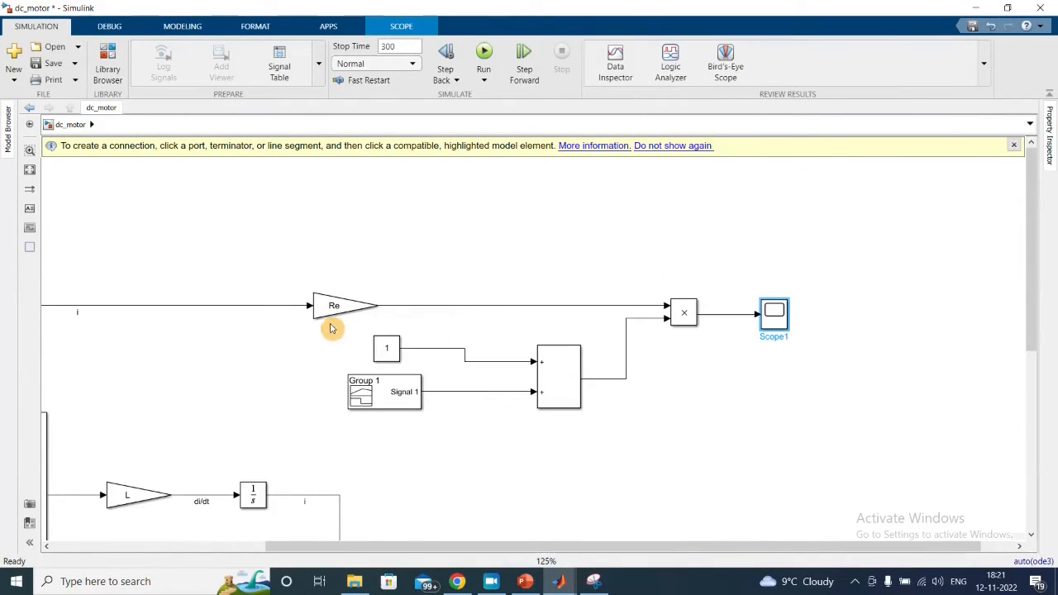
- Select the fault-injection blocks to group them into the ADD_Fault subsystem
{"action": "left_click", "coordinate": [334, 306]}
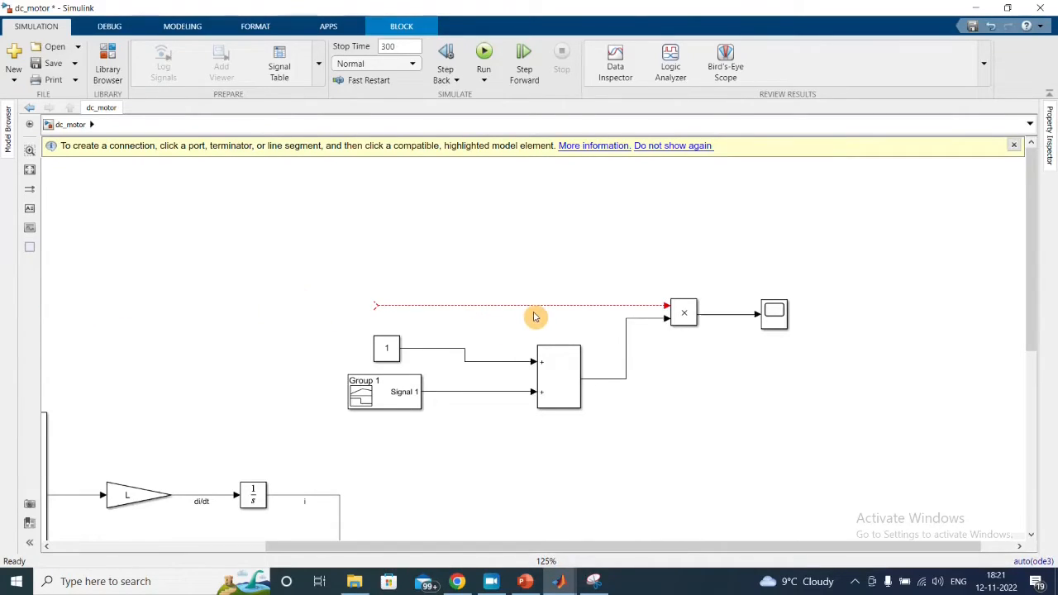
{"action": "left_click", "coordinate": [538, 306]}
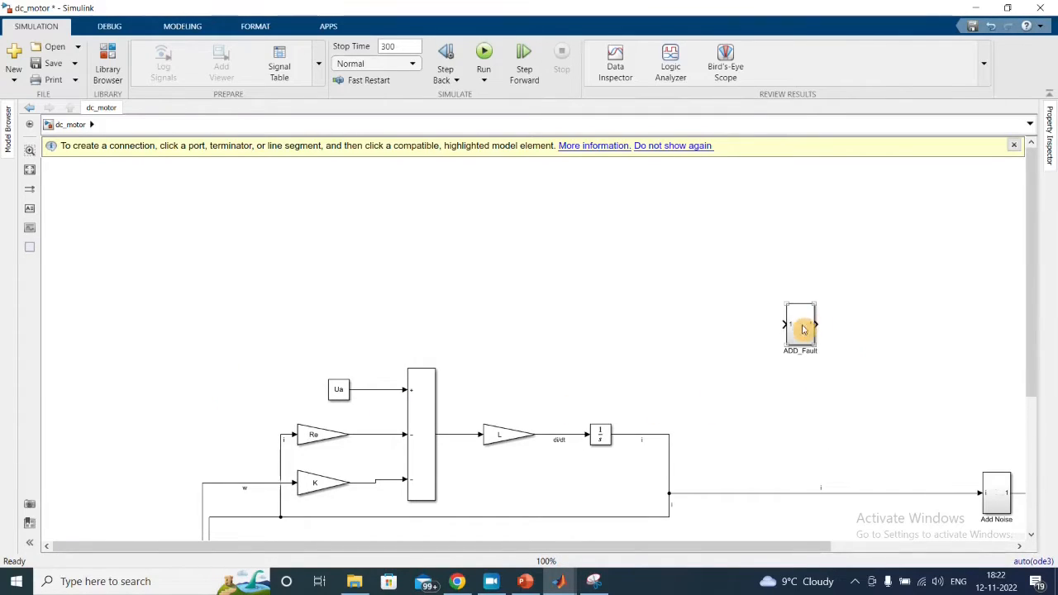
- Move the ADD_Fault subsystem into the current loop's signal path
{"action": "left_click_drag", "start_coordinate": [801, 327], "coordinate": [380, 433]}
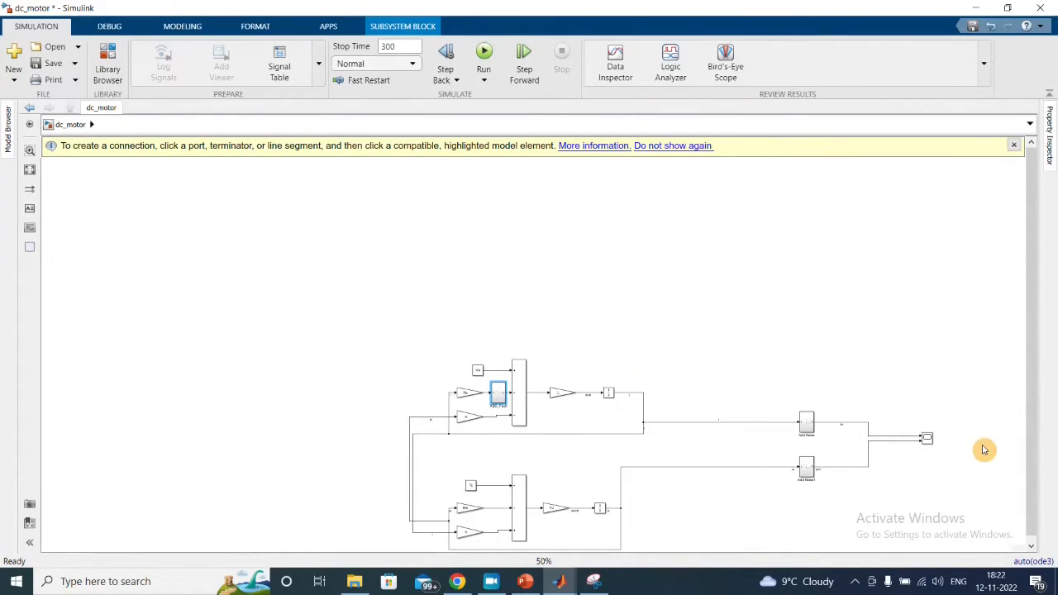
{"action": "mouse_move", "coordinate": [934, 506]}
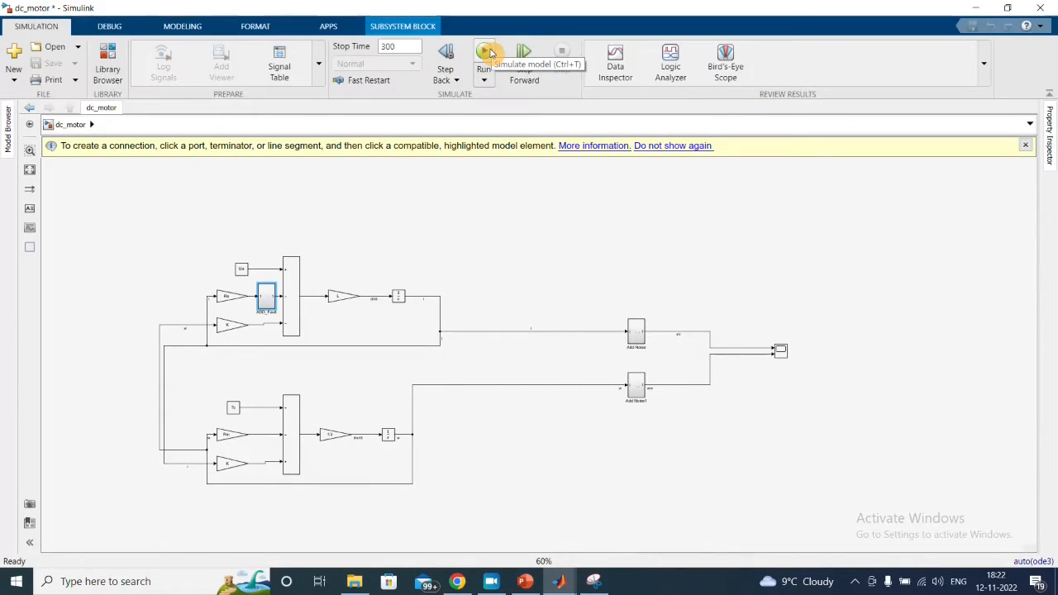
- Run the simulation to see speed fall from about 120 to 100 during the fault
{"action": "left_click", "coordinate": [482, 53]}
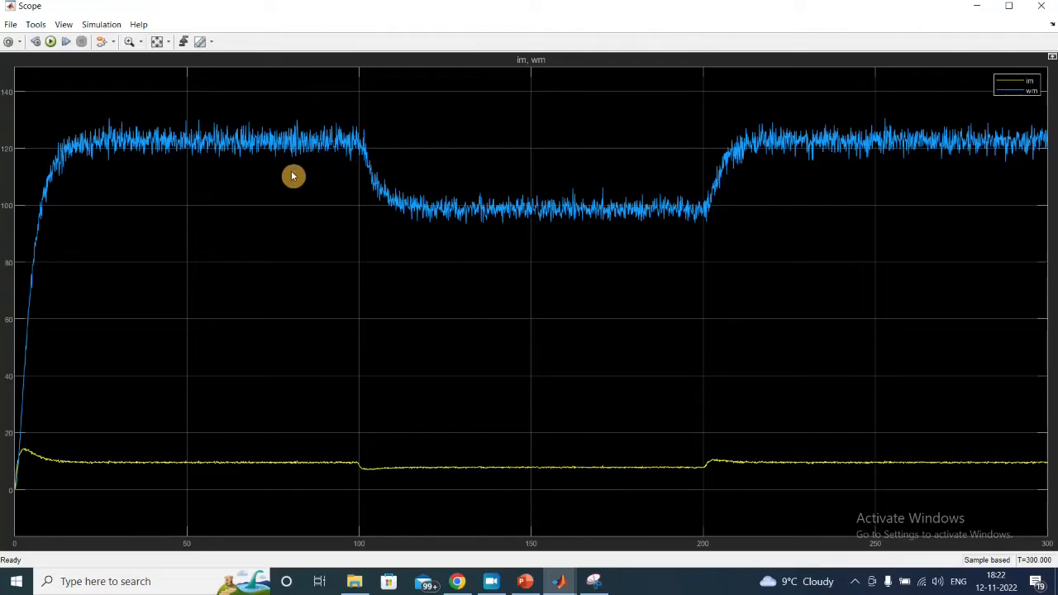
{"action": "mouse_move", "coordinate": [754, 225]}
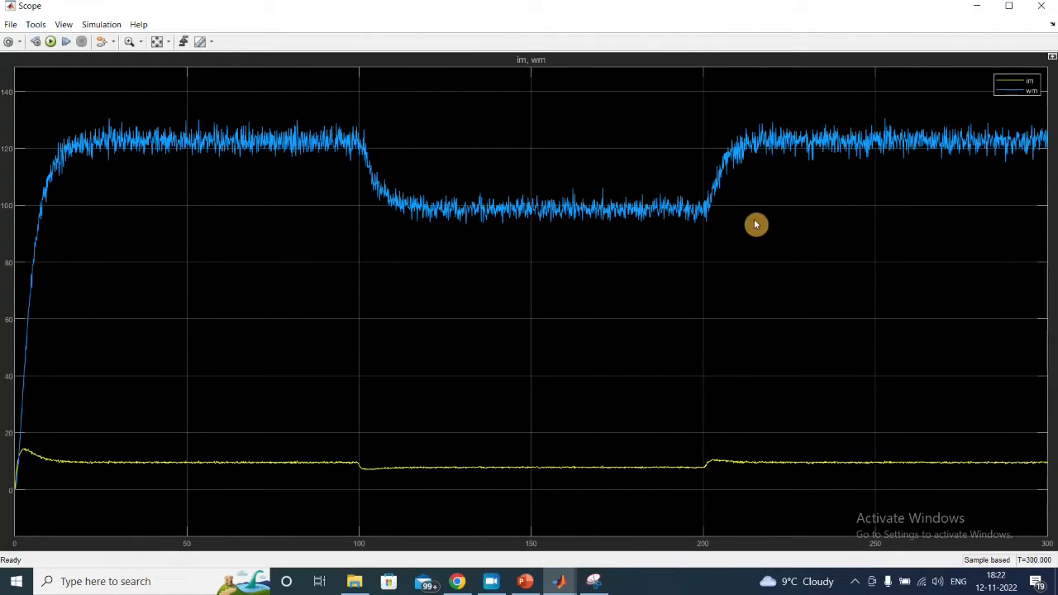
{"action": "mouse_move", "coordinate": [420, 516]}
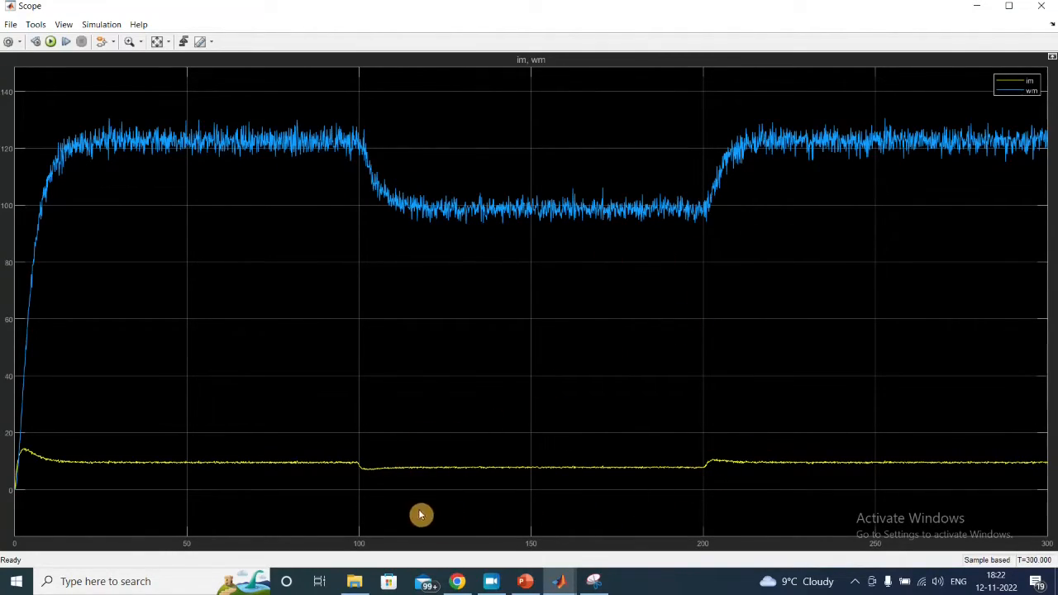
{"action": "mouse_move", "coordinate": [360, 470]}
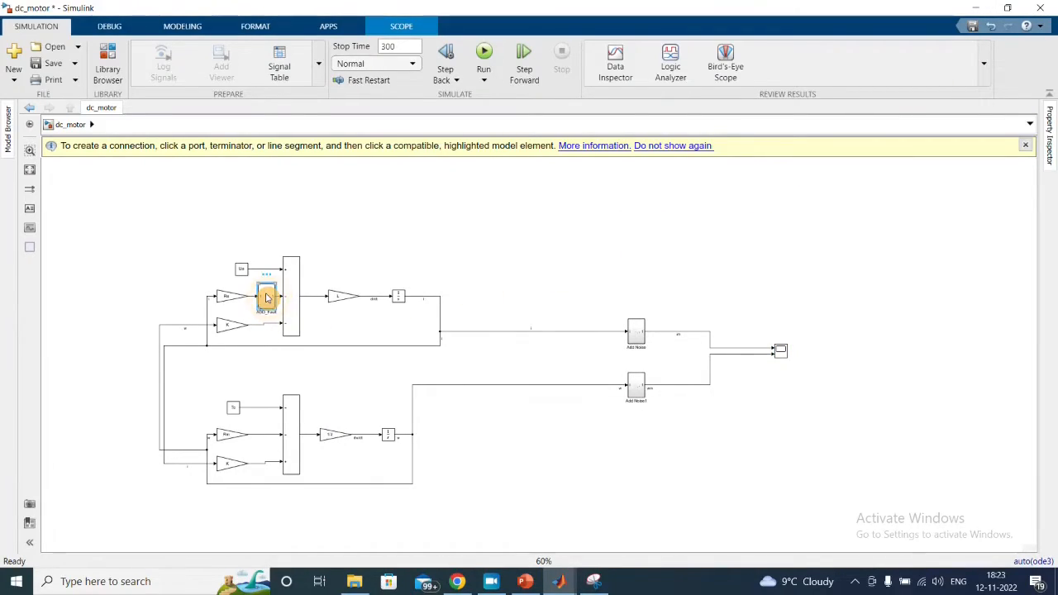
- Colour the ADD_Fault subsystem's background red via Format > Background Color
{"action": "left_click", "coordinate": [266, 297]}
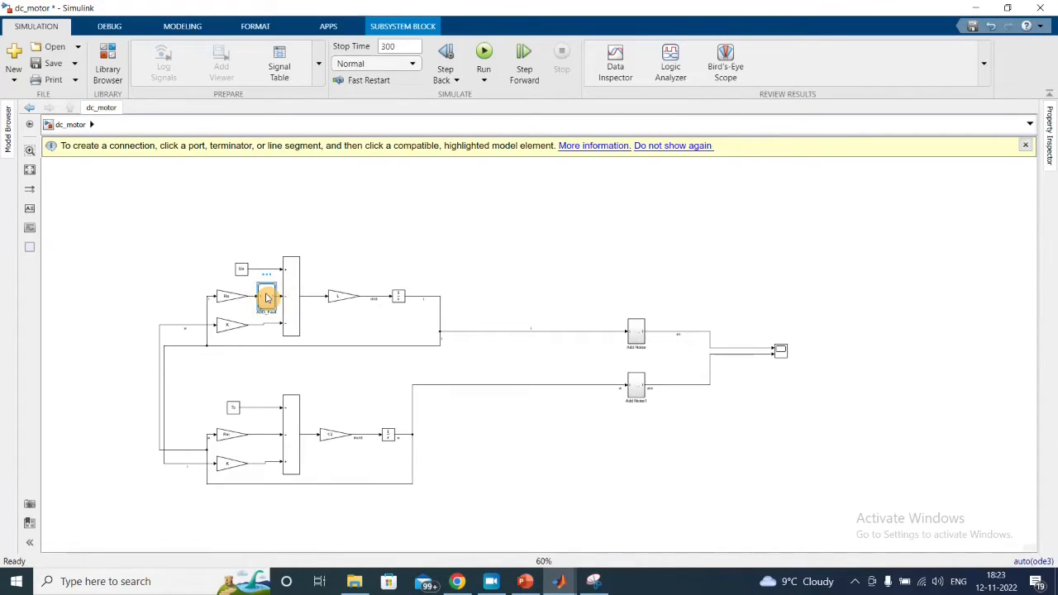
{"action": "right_click", "coordinate": [266, 296]}
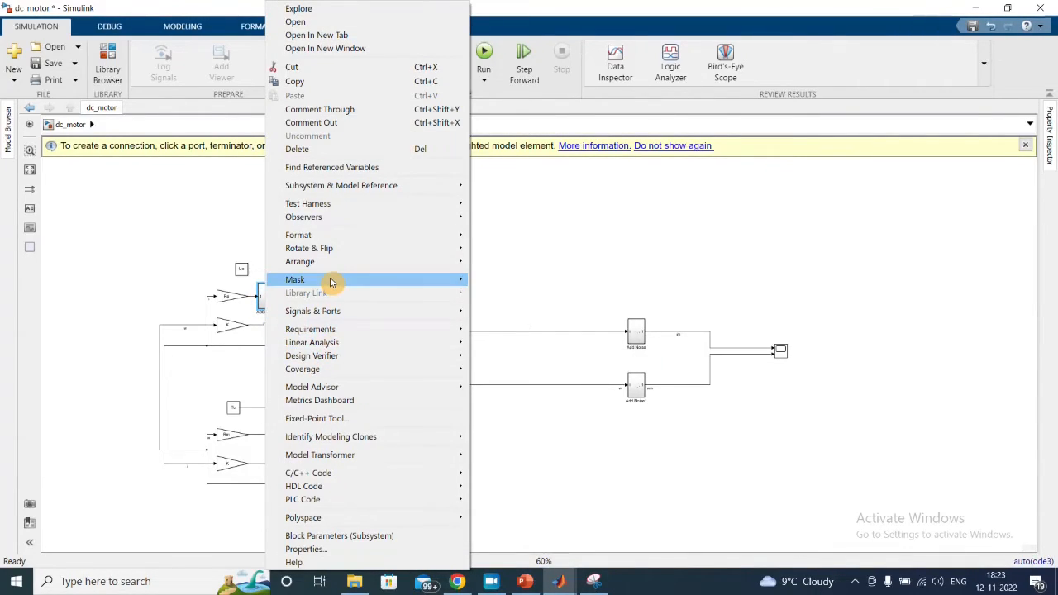
{"action": "mouse_move", "coordinate": [312, 387]}
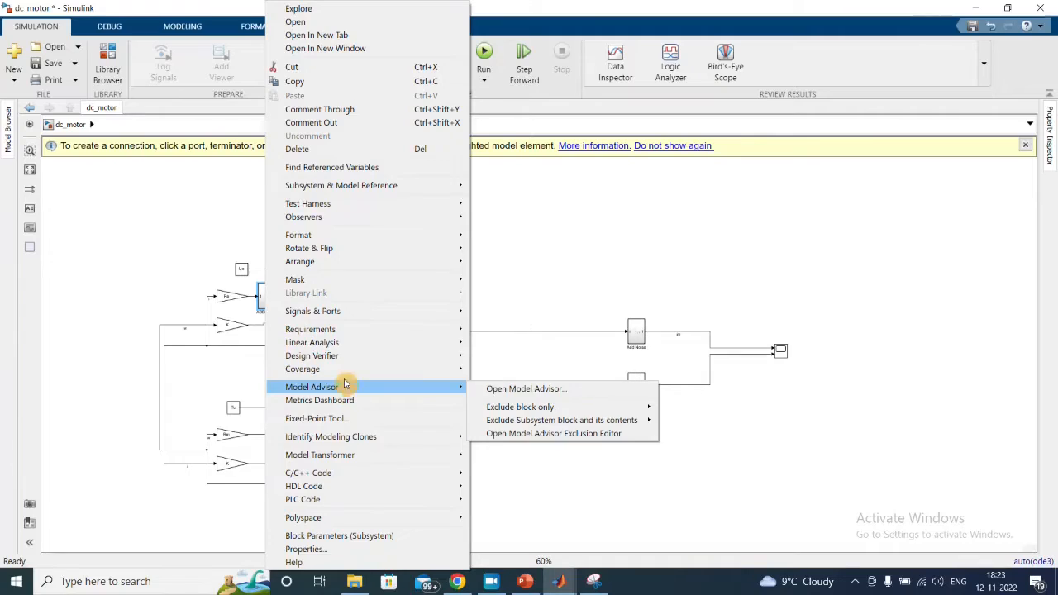
{"action": "mouse_move", "coordinate": [297, 235]}
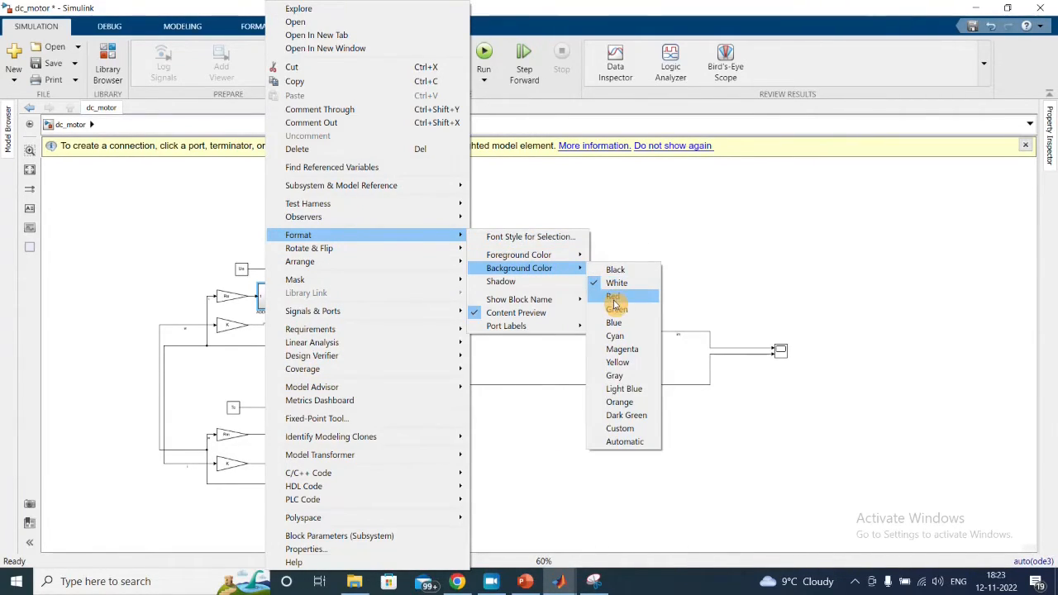
{"action": "left_click", "coordinate": [613, 296]}
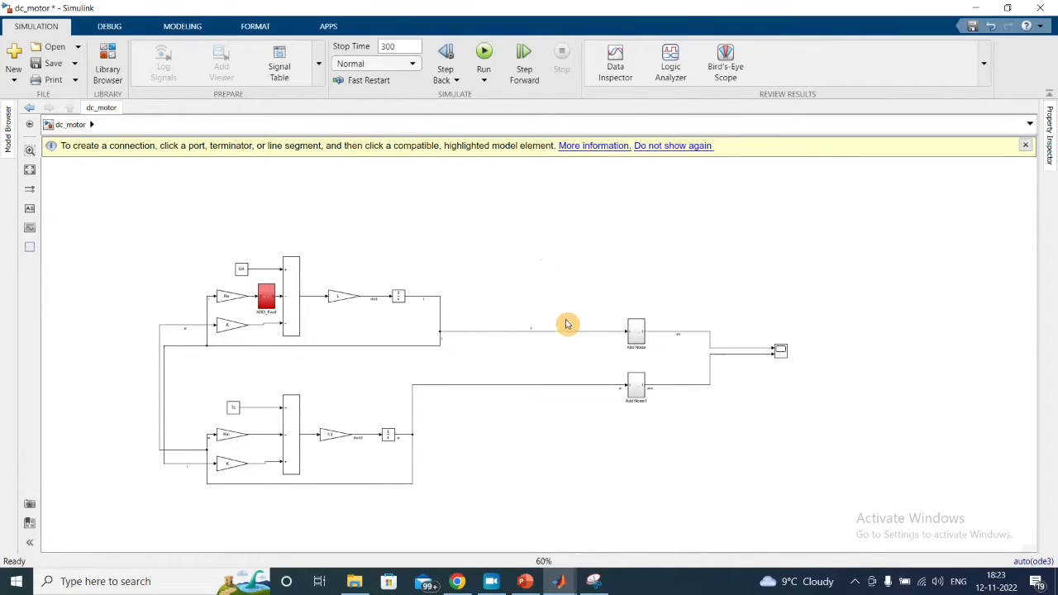
{"action": "left_click", "coordinate": [637, 334]}
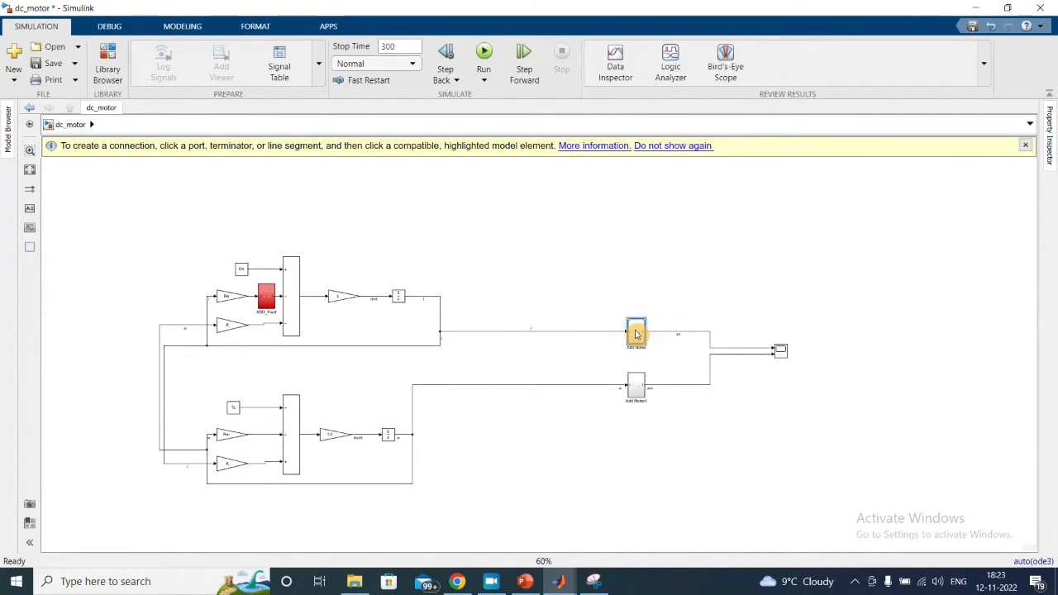
{"action": "left_click", "coordinate": [635, 387]}
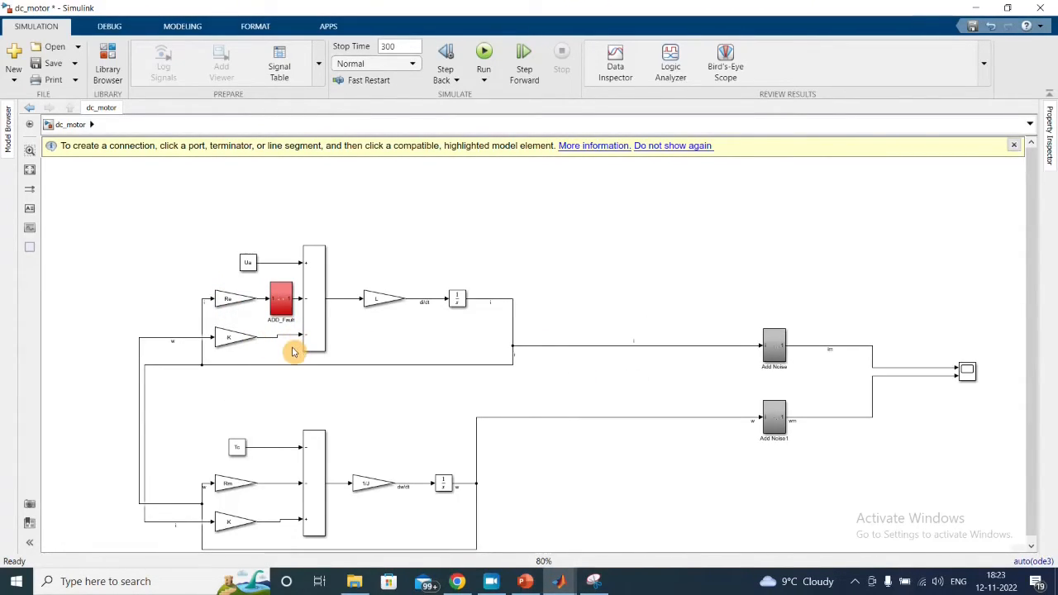
- Duplicate the red ADD_Fault block as ADD_Fault1 and insert it inline in the lower loop
{"action": "left_click", "coordinate": [281, 299]}
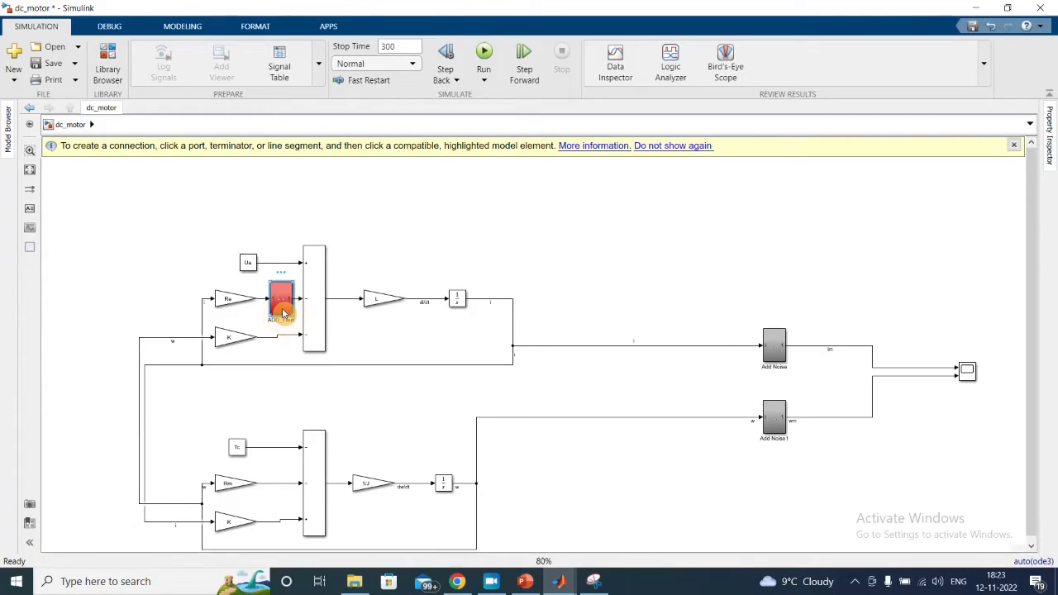
{"action": "left_click", "coordinate": [281, 301]}
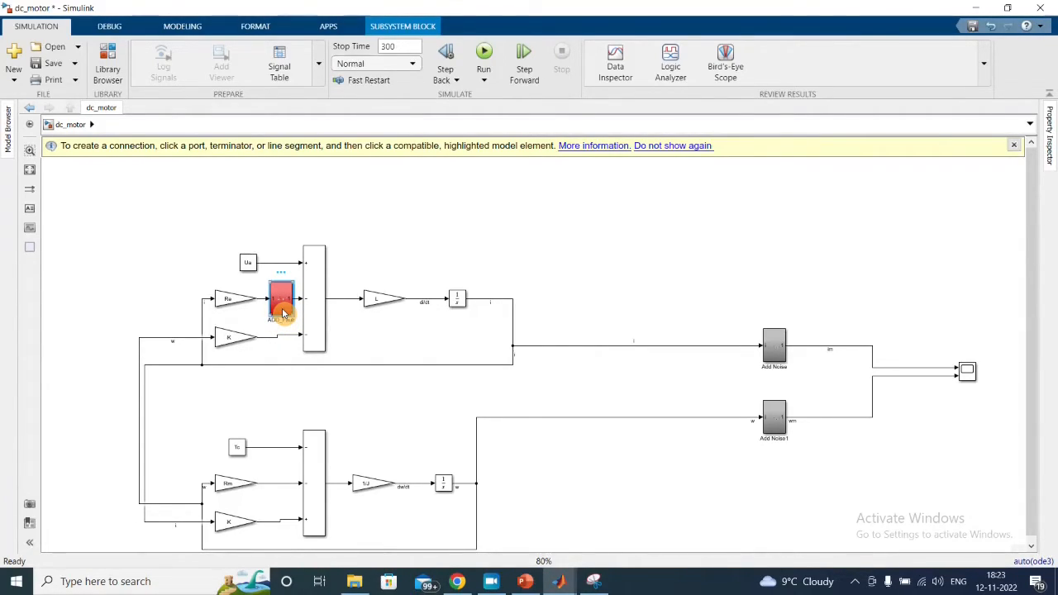
{"action": "left_click_drag", "start_coordinate": [282, 297], "coordinate": [446, 240]}
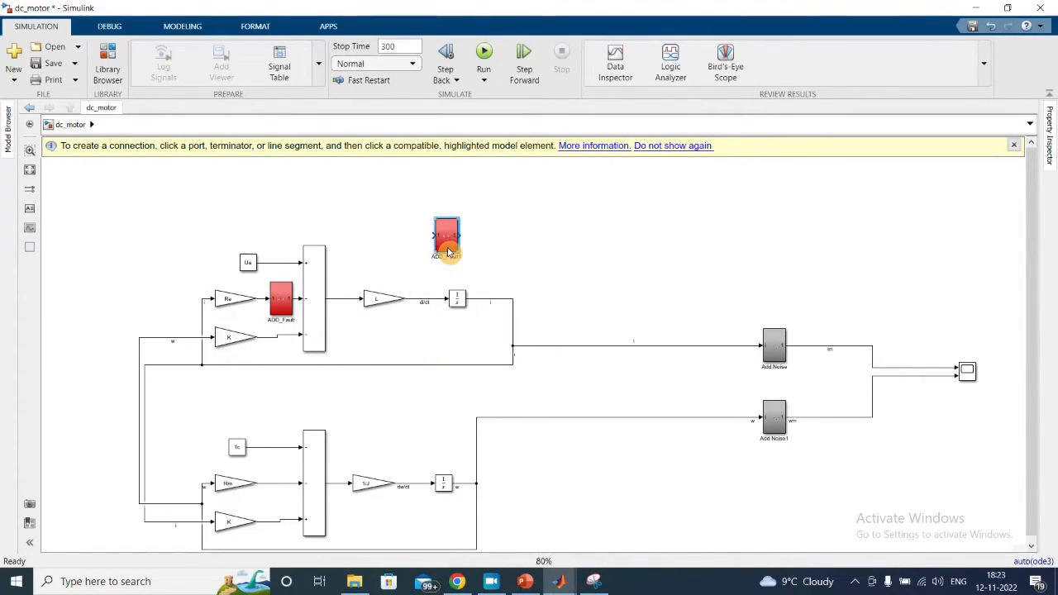
{"action": "left_click", "coordinate": [447, 239]}
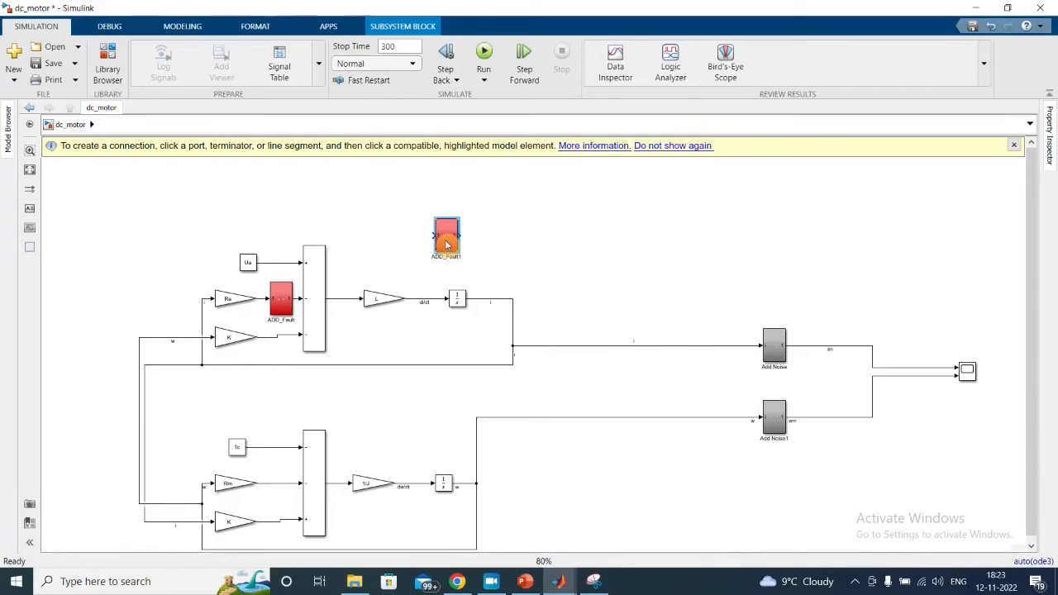
{"action": "left_click_drag", "start_coordinate": [447, 238], "coordinate": [261, 500]}
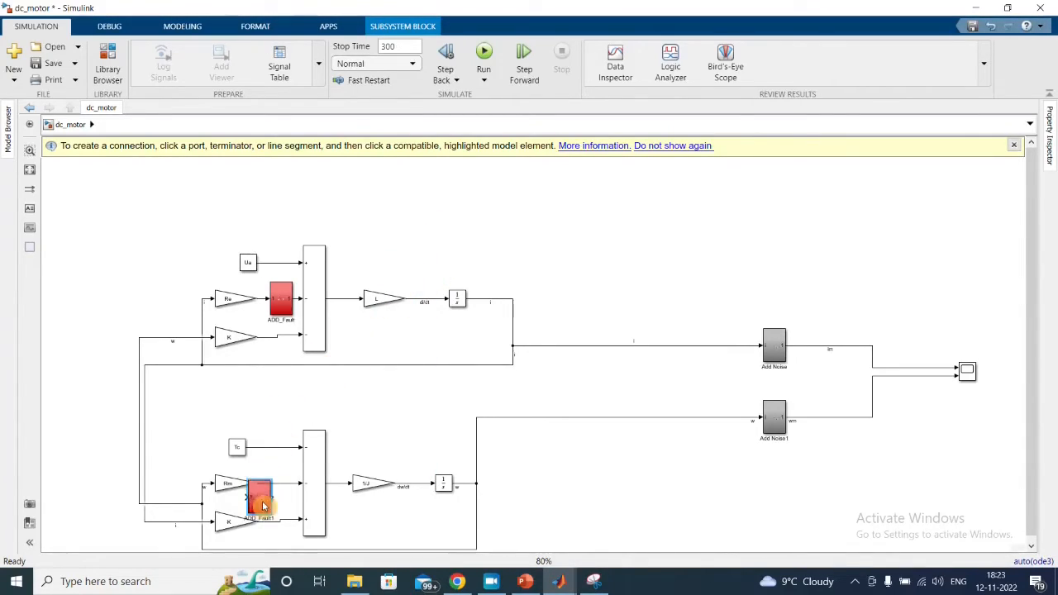
{"action": "left_click", "coordinate": [568, 323]}
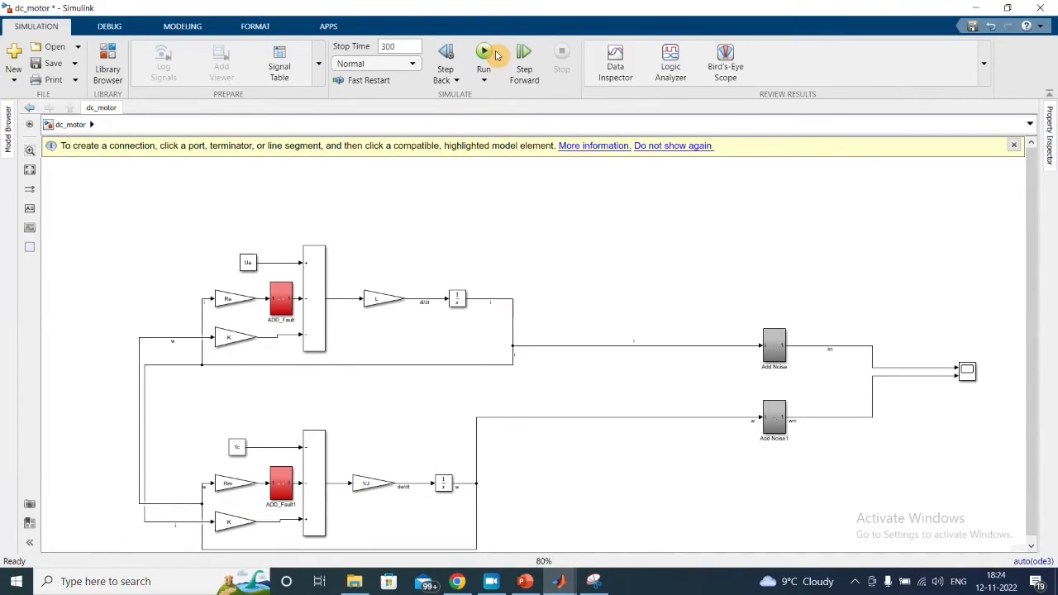
- Run the simulation with both fault blocks active to confirm the speed dip
{"action": "left_click", "coordinate": [483, 51]}
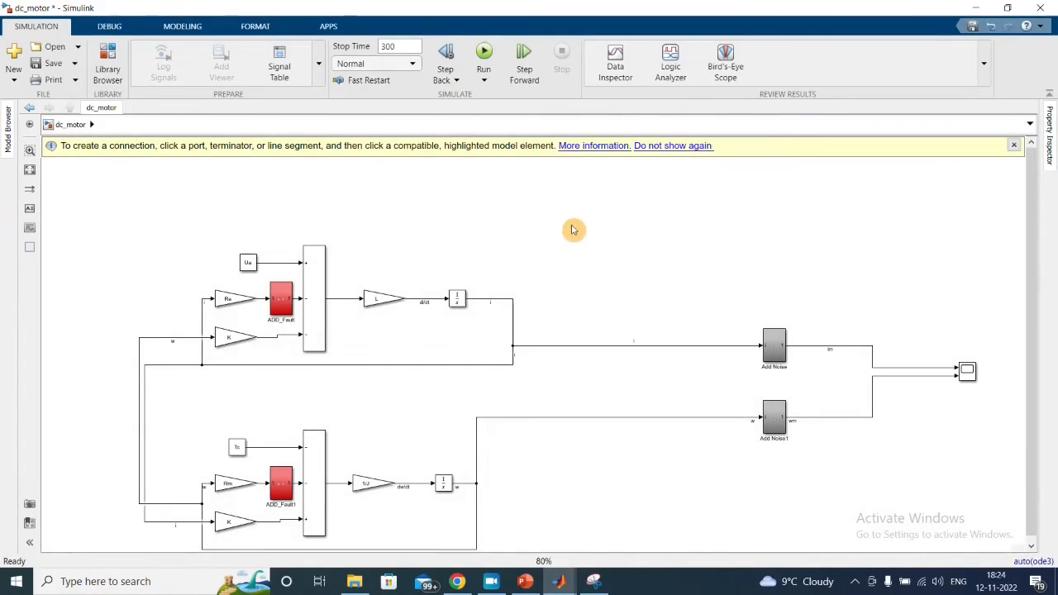
{"action": "mouse_move", "coordinate": [957, 370]}
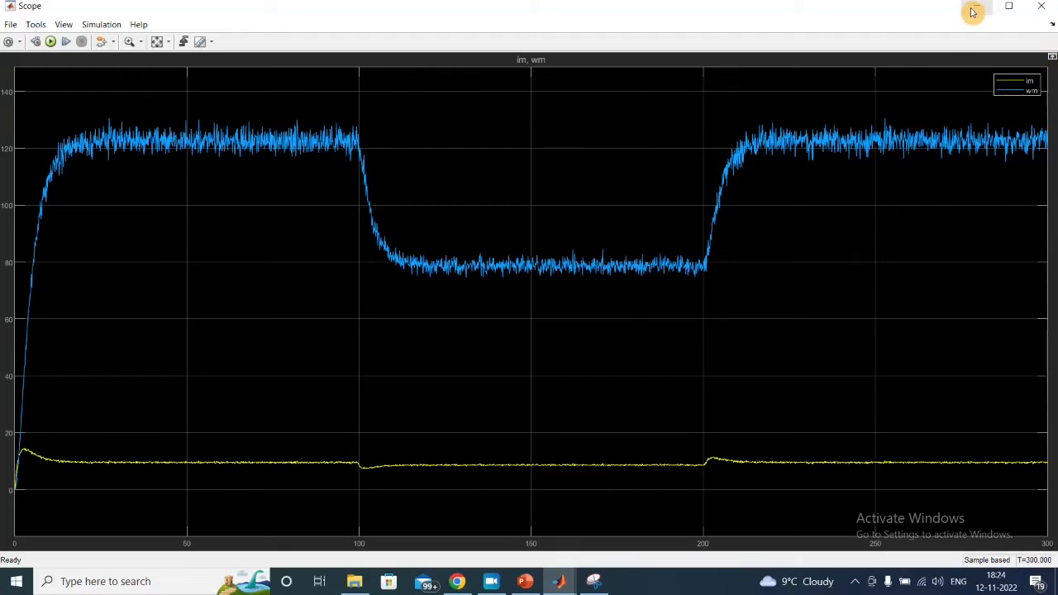
{"action": "mouse_move", "coordinate": [974, 11]}
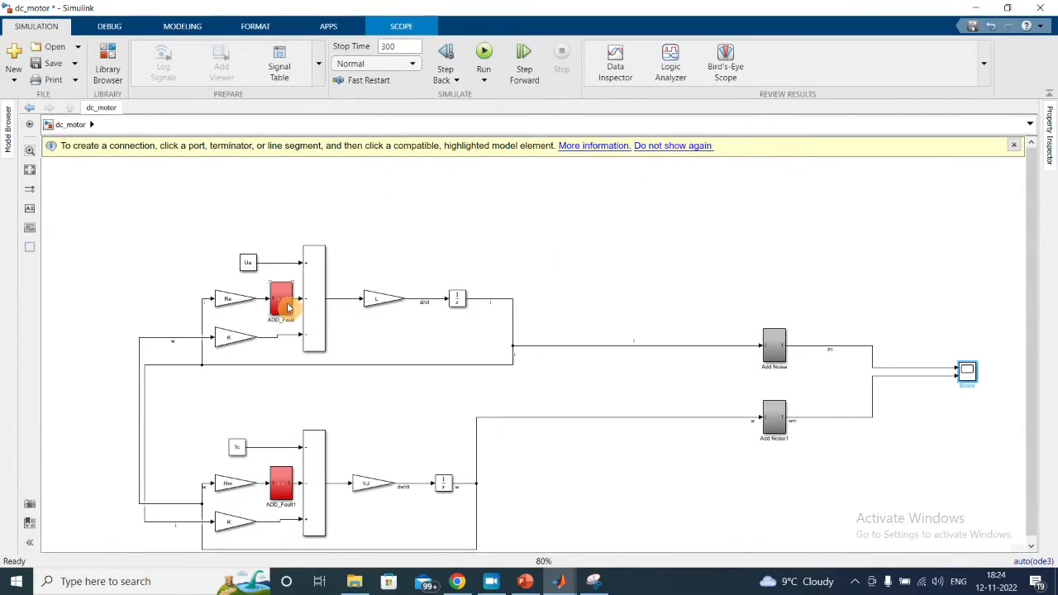
- Comment out the upper ADD_Fault block and rerun for a shallower 100–200 s dip
{"action": "right_click", "coordinate": [281, 299]}
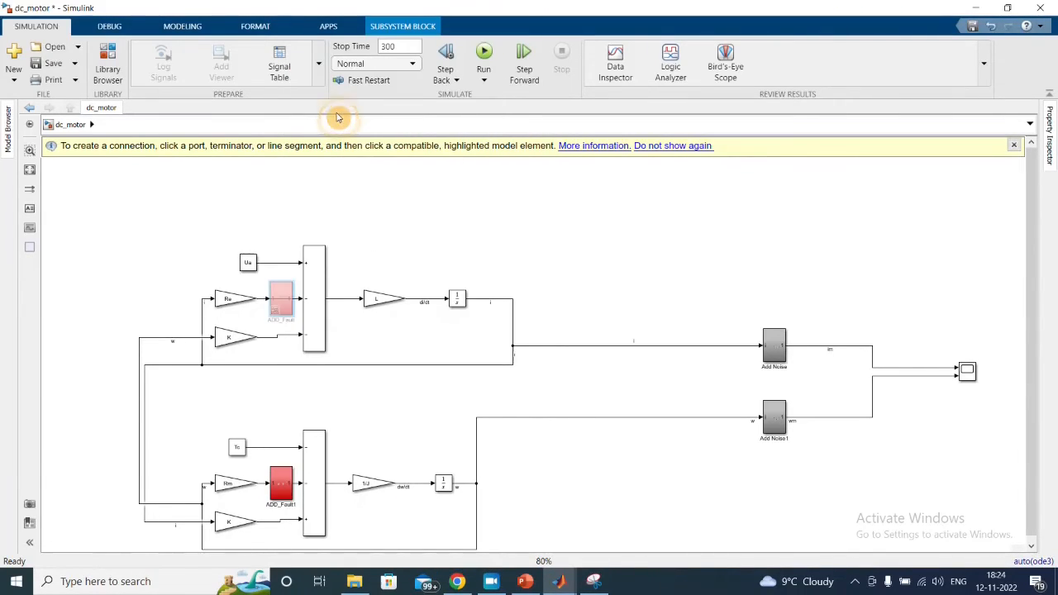
{"action": "left_click", "coordinate": [483, 52]}
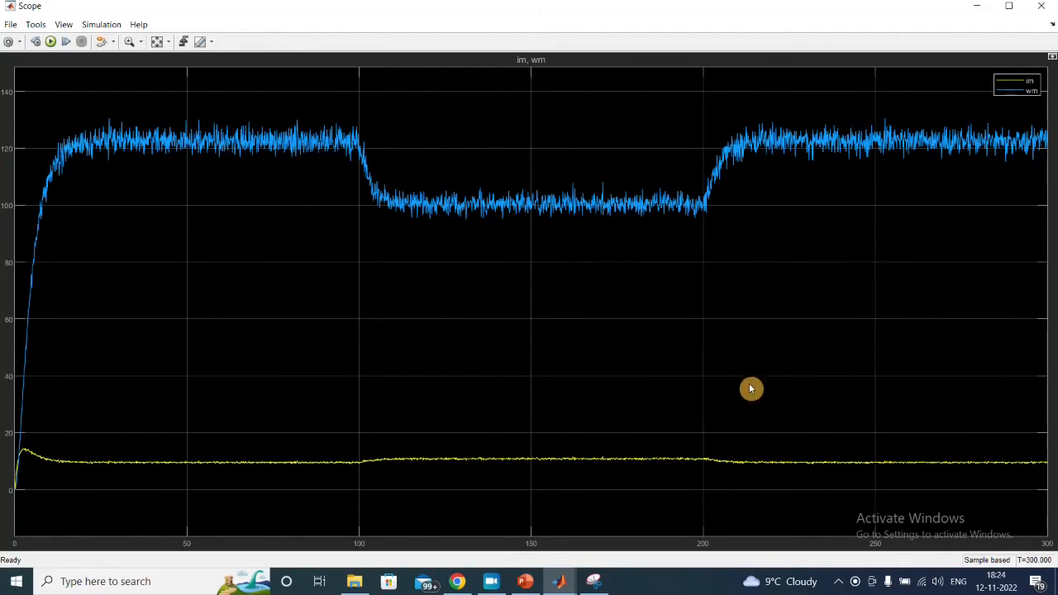
{"action": "mouse_move", "coordinate": [598, 278]}
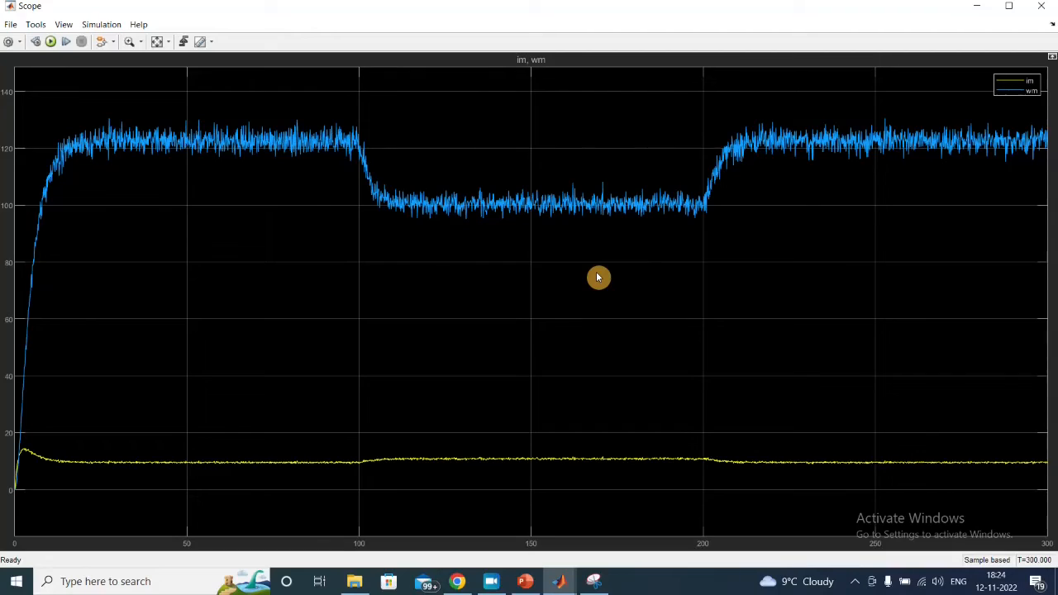
{"action": "mouse_move", "coordinate": [976, 7]}
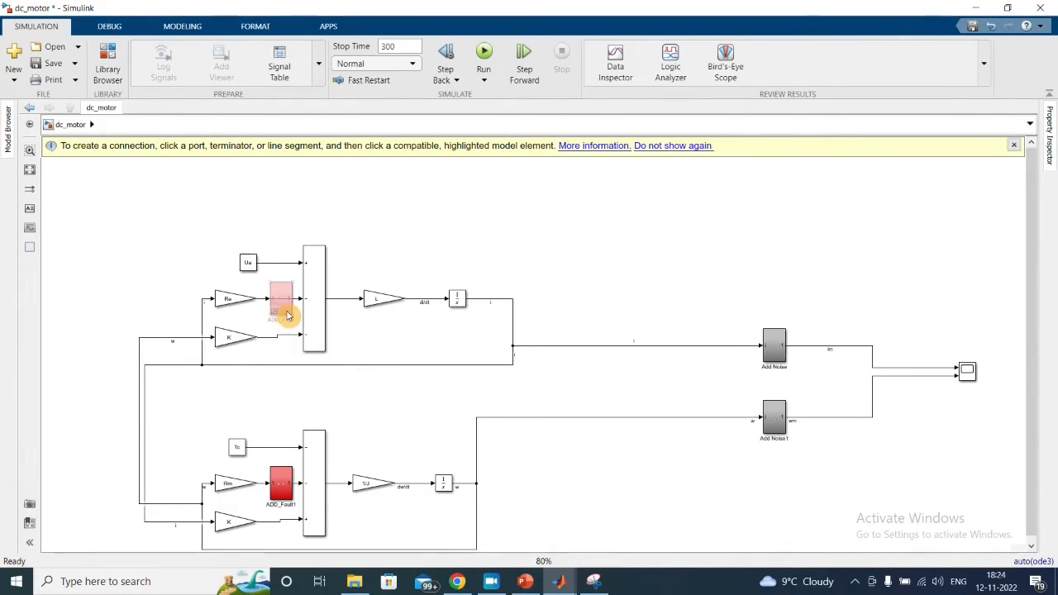
- Find a Manual Switch in the Library Browser and place it beside the upper ADD_Fault block
{"action": "scroll", "scroll_direction": "down", "scroll_amount": 3}
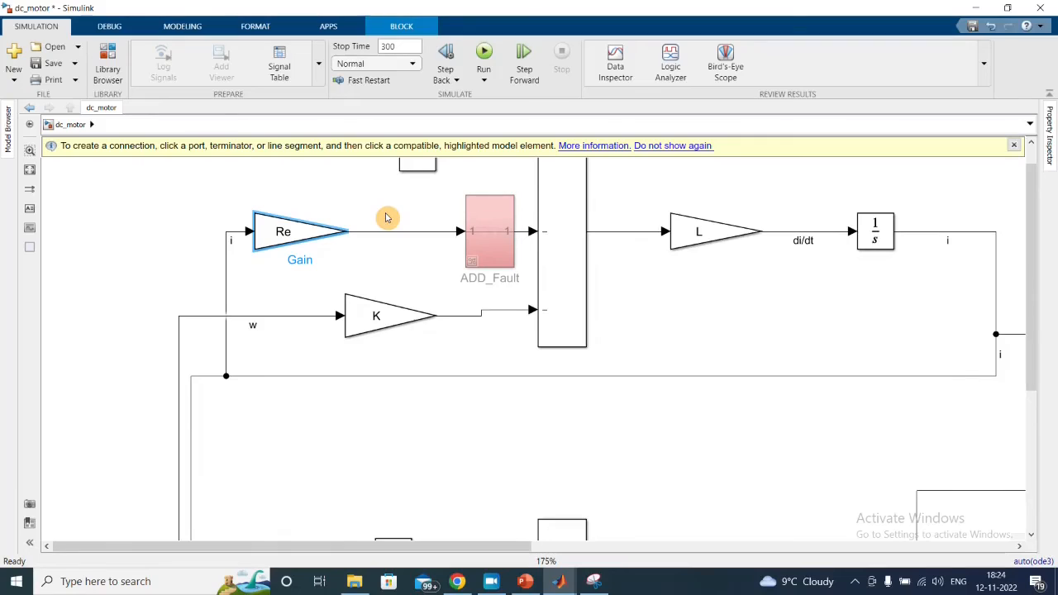
{"action": "left_click", "coordinate": [108, 63]}
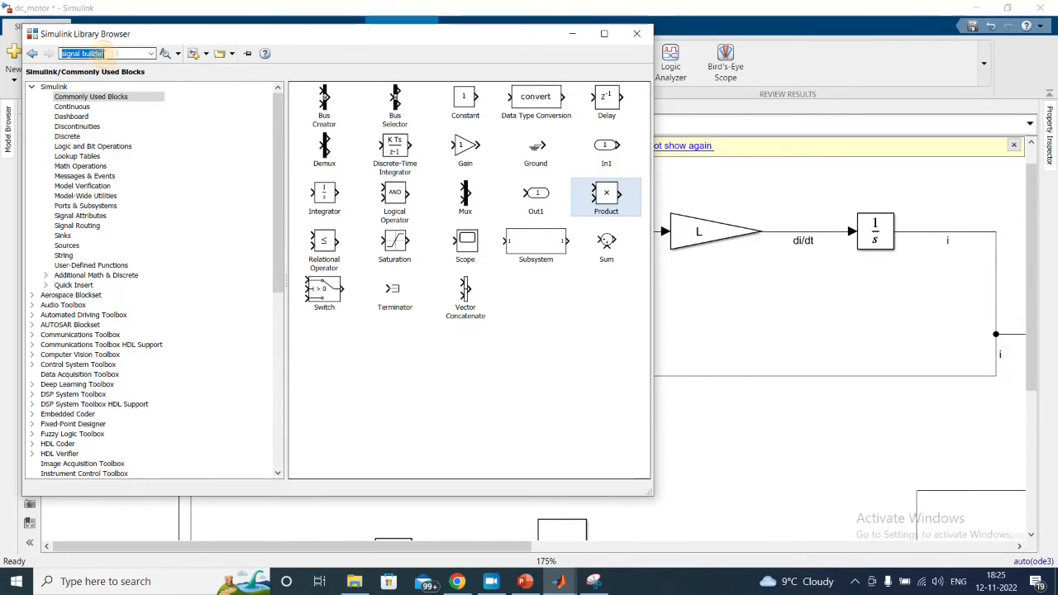
{"action": "type", "text": "switch"}
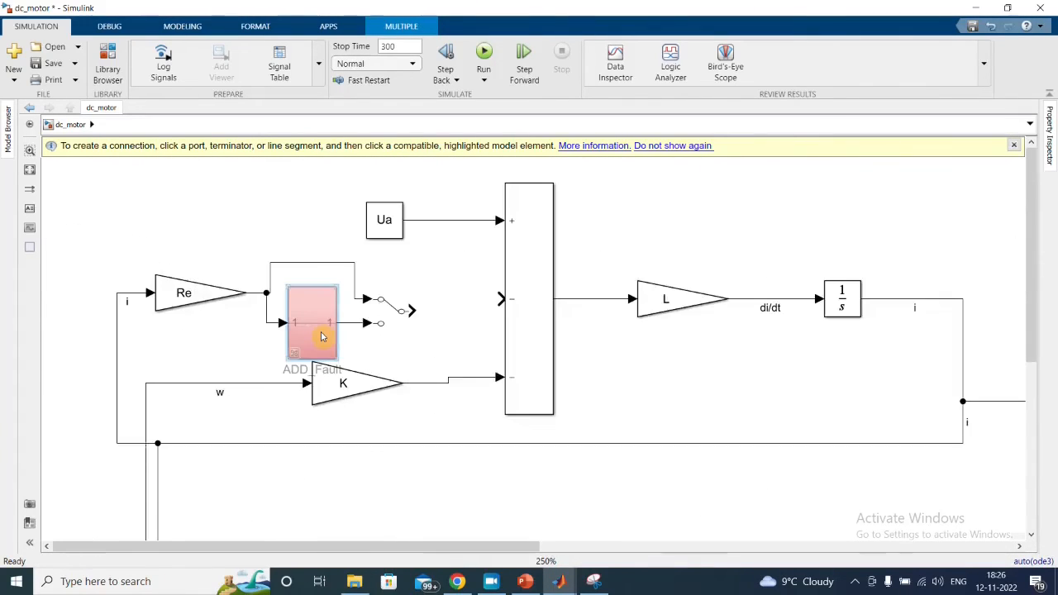
- Run the simulation with the upper ADD_Fault block active again
{"action": "left_click", "coordinate": [483, 51]}
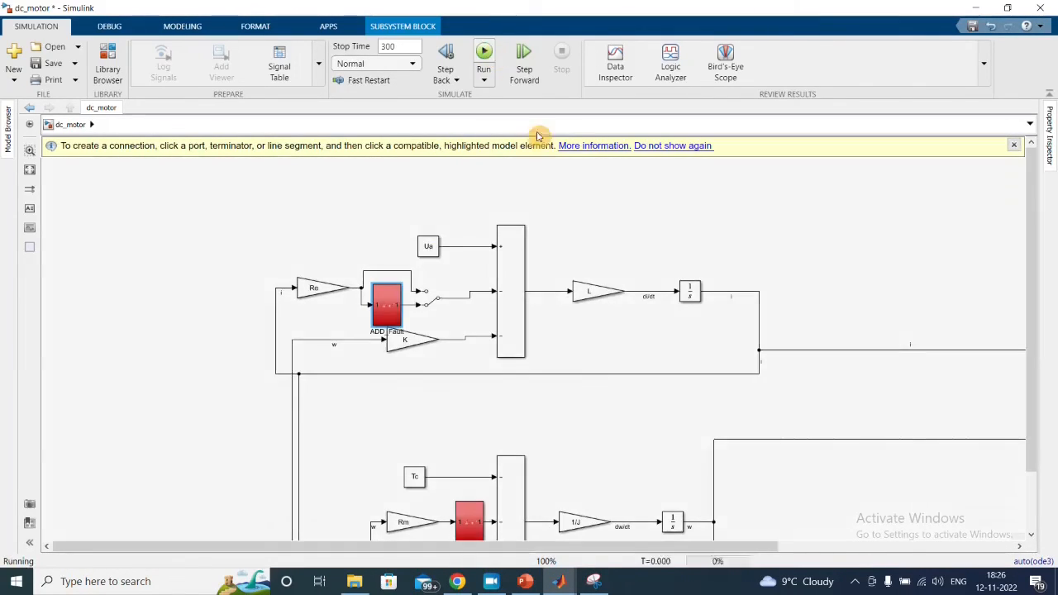
{"action": "left_click", "coordinate": [482, 52]}
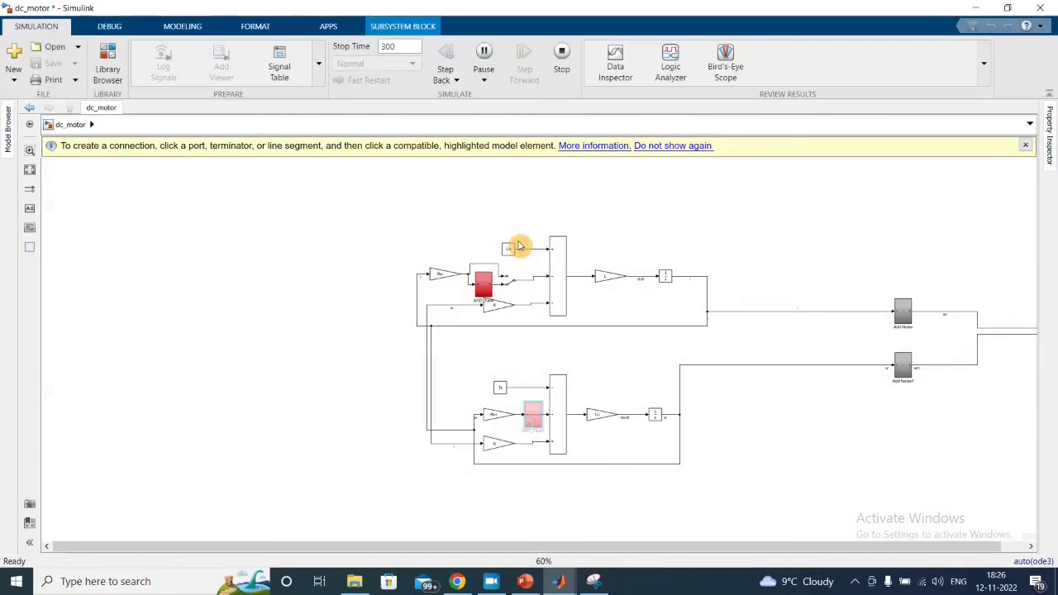